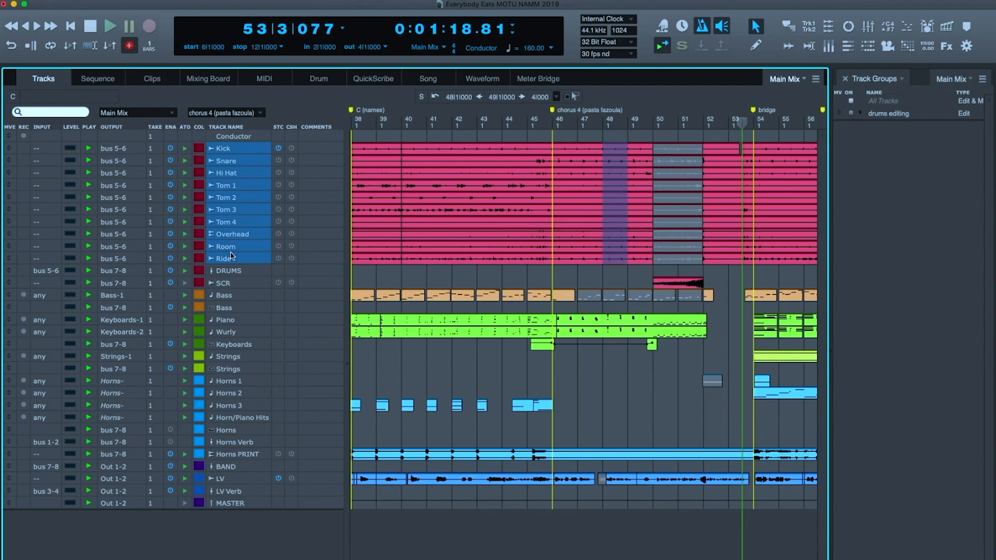
pyautogui.moveTo(242, 184)
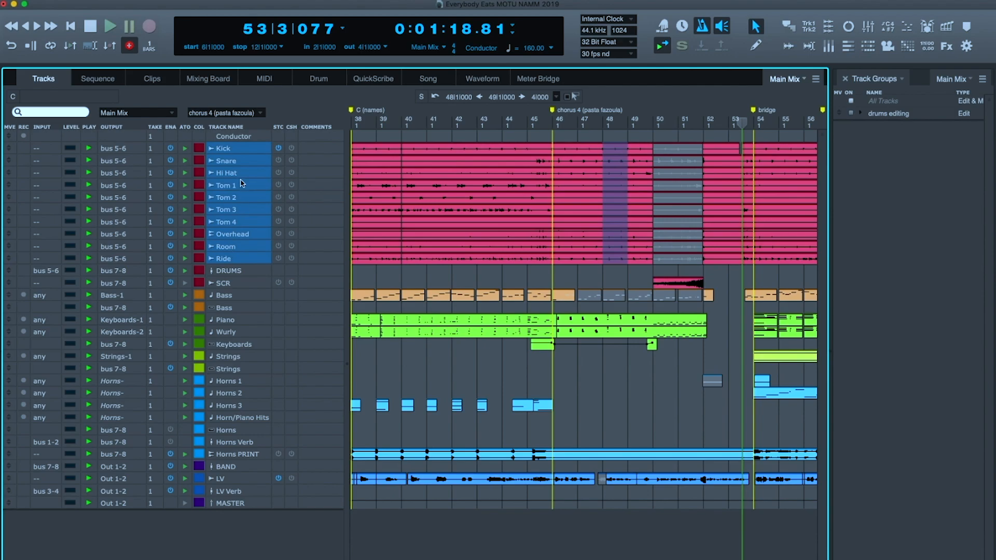